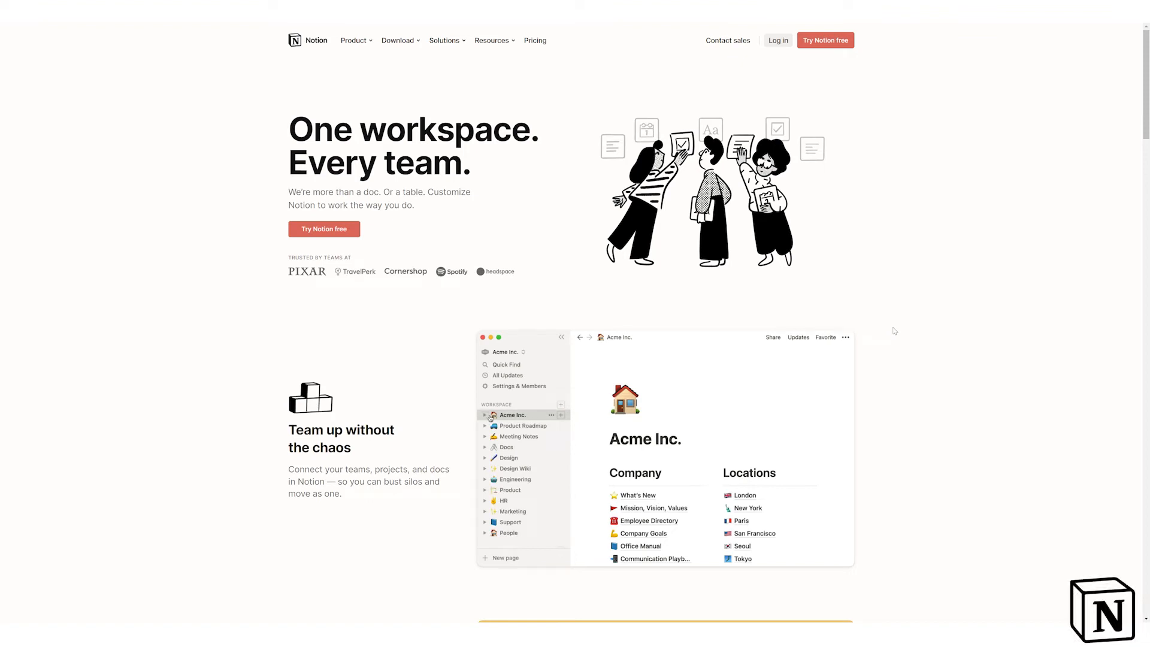
Step: Drag the 'Stable release' task from To-Do into the Completed section
{"action": "scroll", "scroll_direction": "down", "scroll_amount": 3}
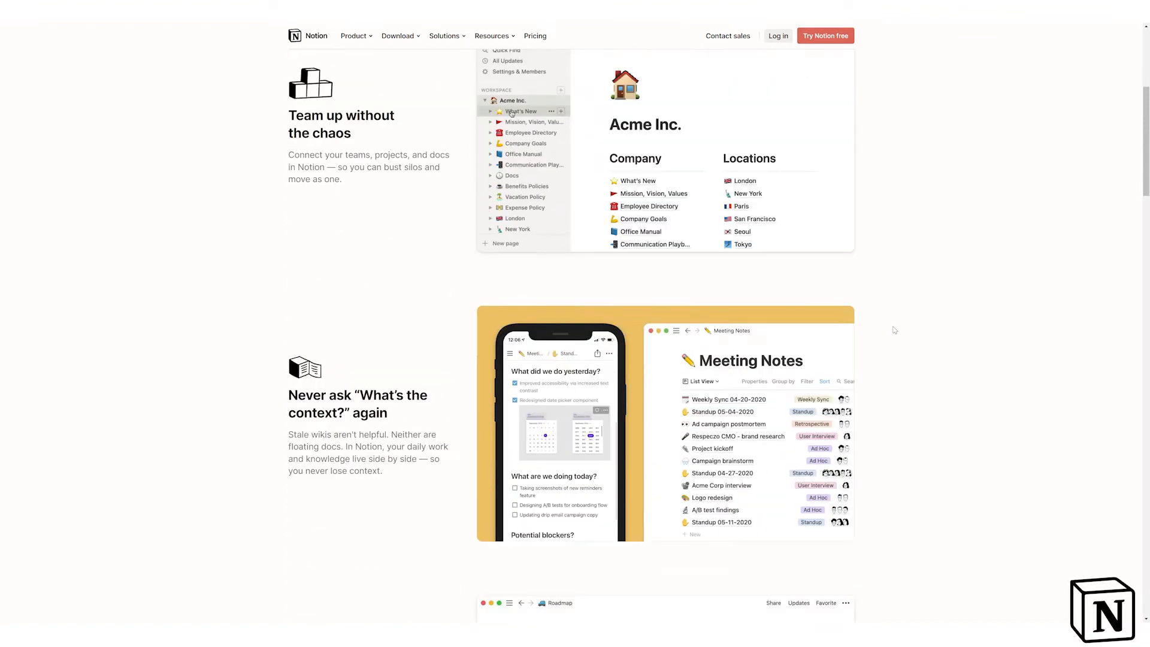
{"action": "scroll", "scroll_direction": "down", "scroll_amount": 3}
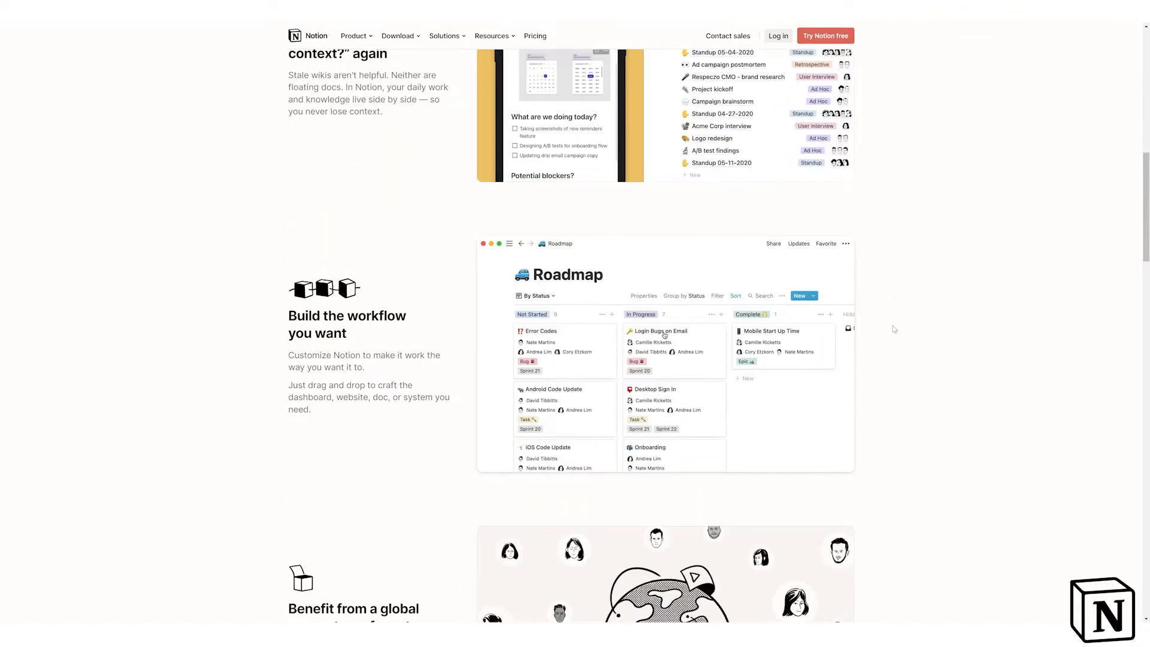
{"action": "scroll", "scroll_direction": "down", "scroll_amount": 3}
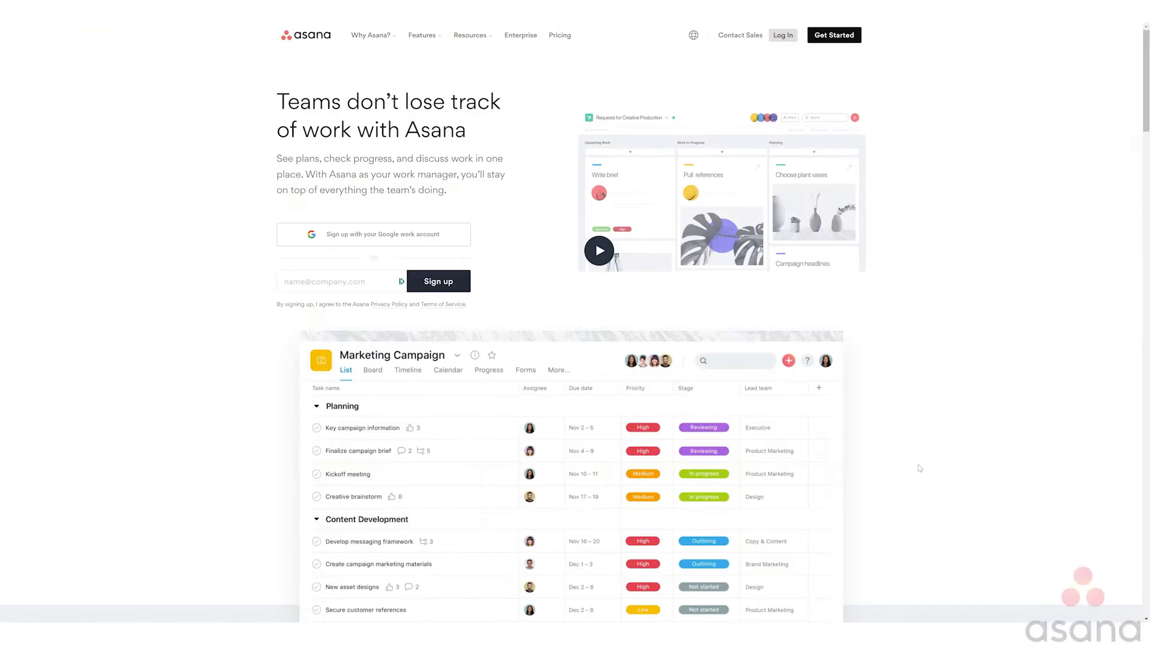
{"action": "scroll", "scroll_direction": "down", "scroll_amount": 3}
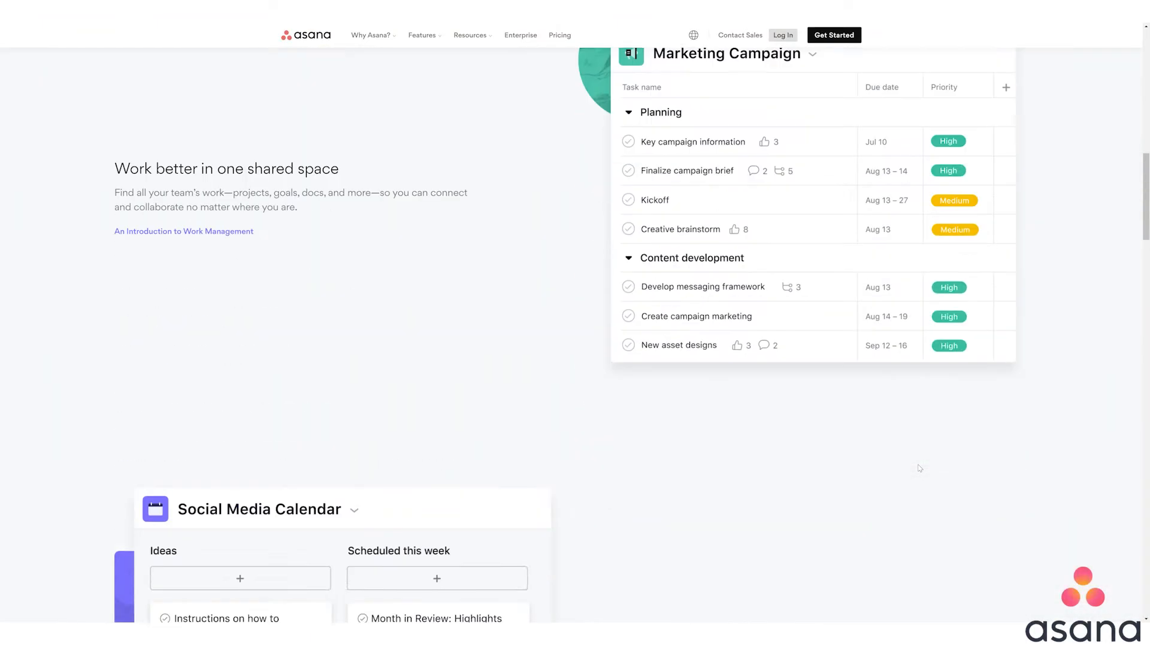
{"action": "scroll", "scroll_direction": "down", "scroll_amount": 3}
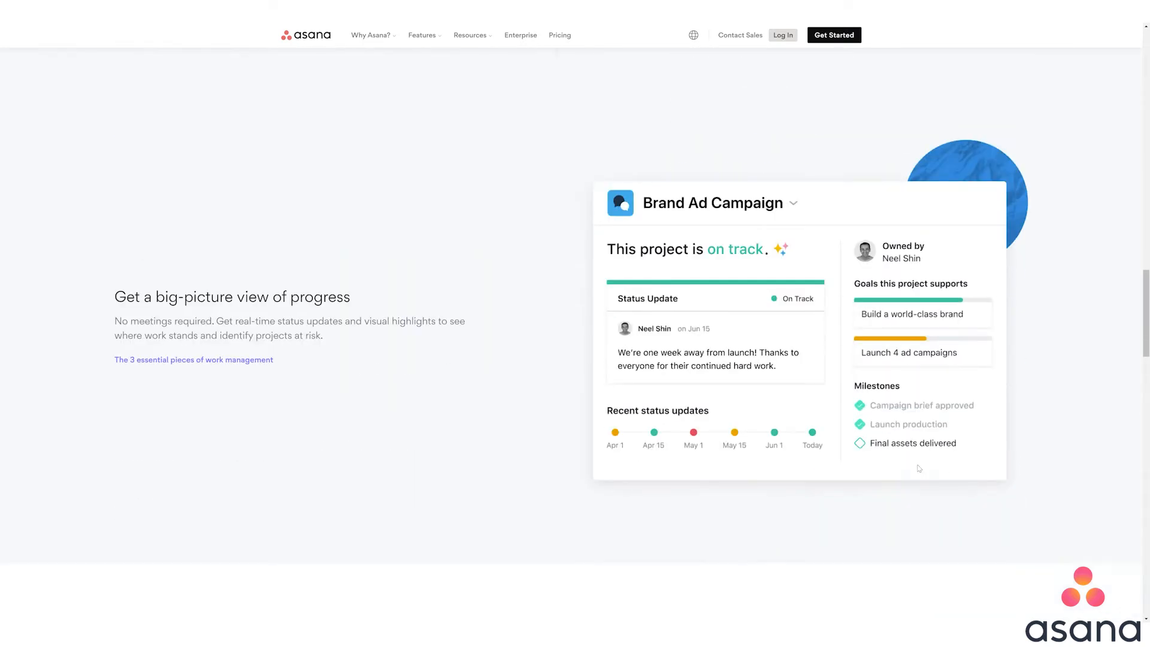
{"action": "scroll", "scroll_direction": "down", "scroll_amount": 3}
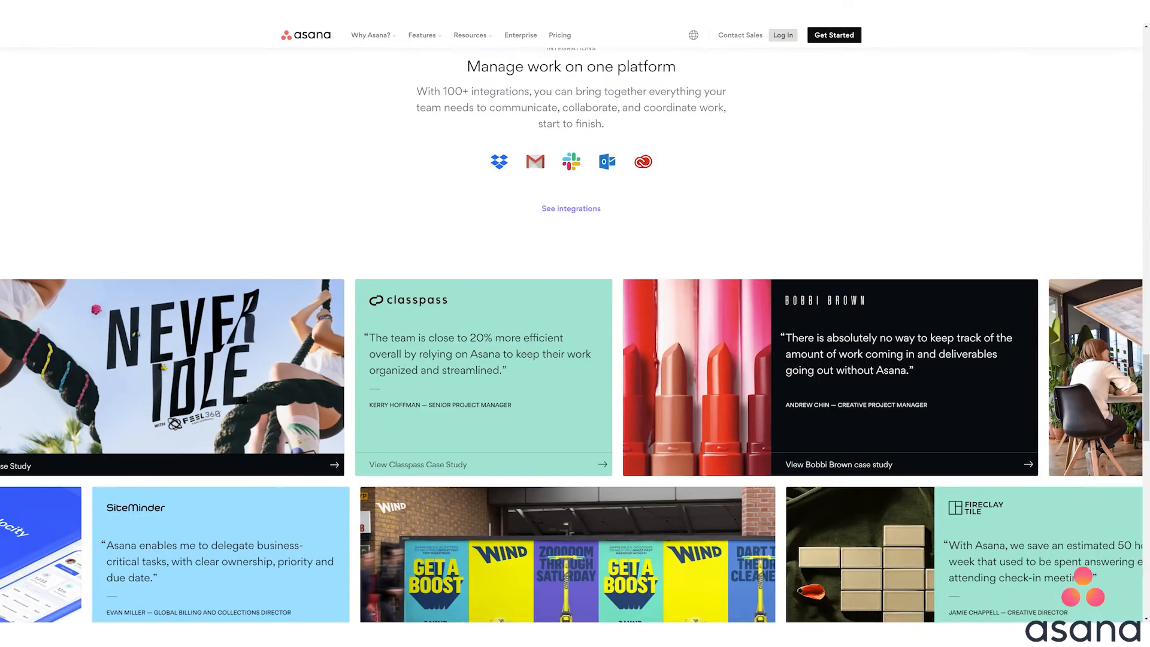
{"action": "scroll", "scroll_direction": "down", "scroll_amount": 3}
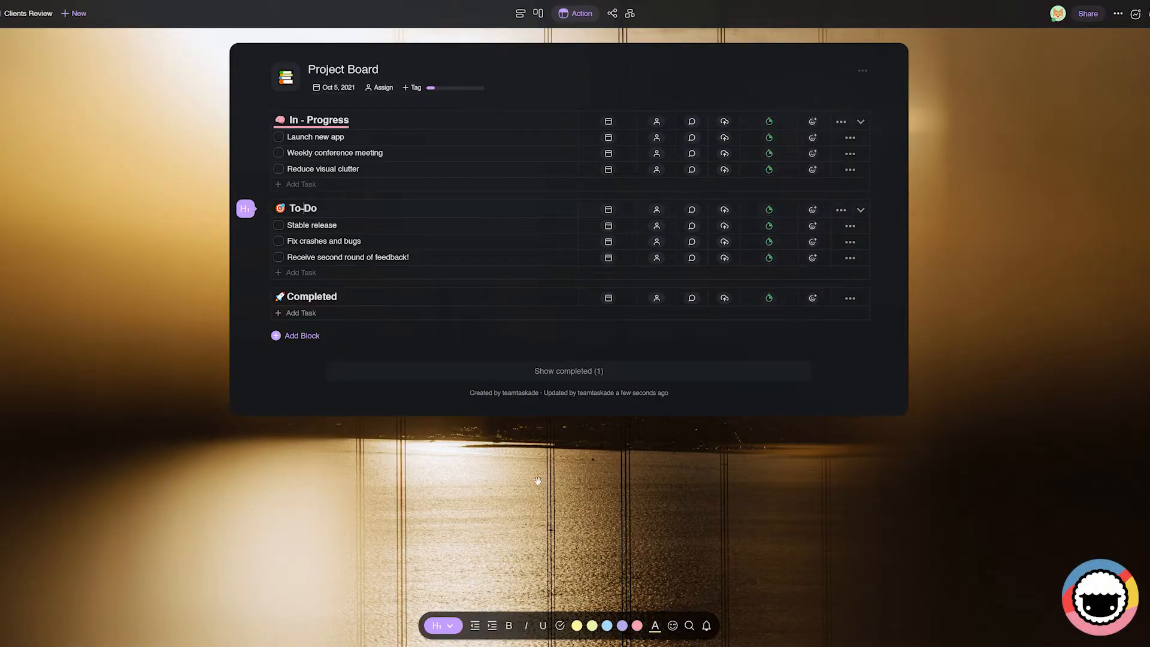
{"action": "mouse_move", "coordinate": [268, 218]}
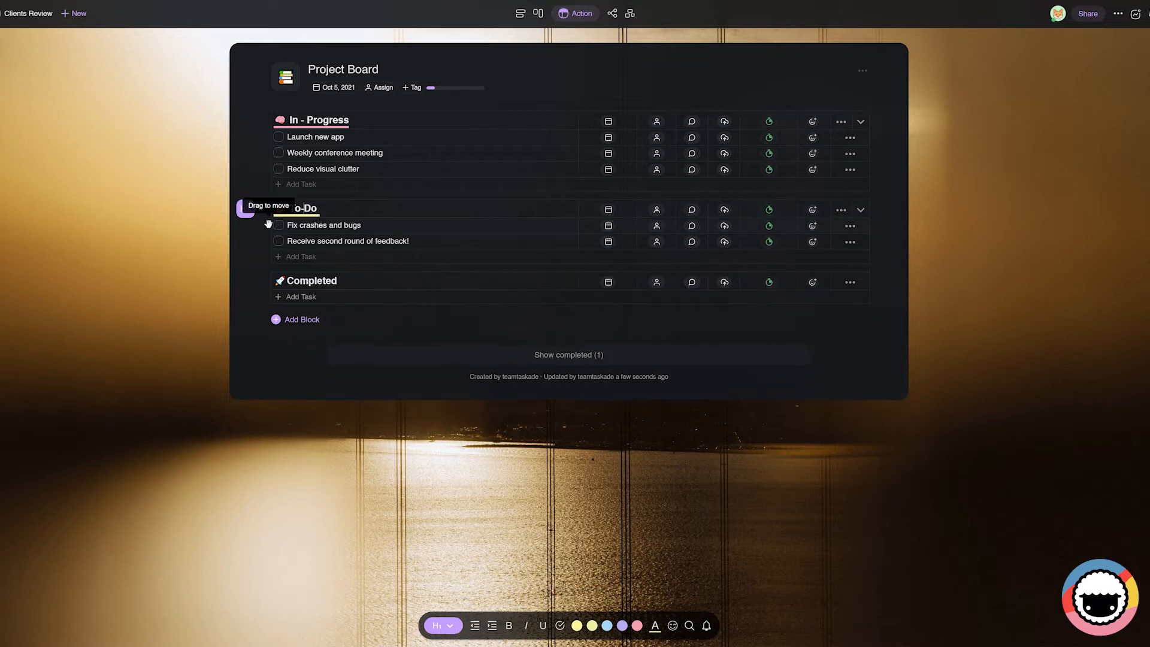
{"action": "left_click", "coordinate": [279, 225]}
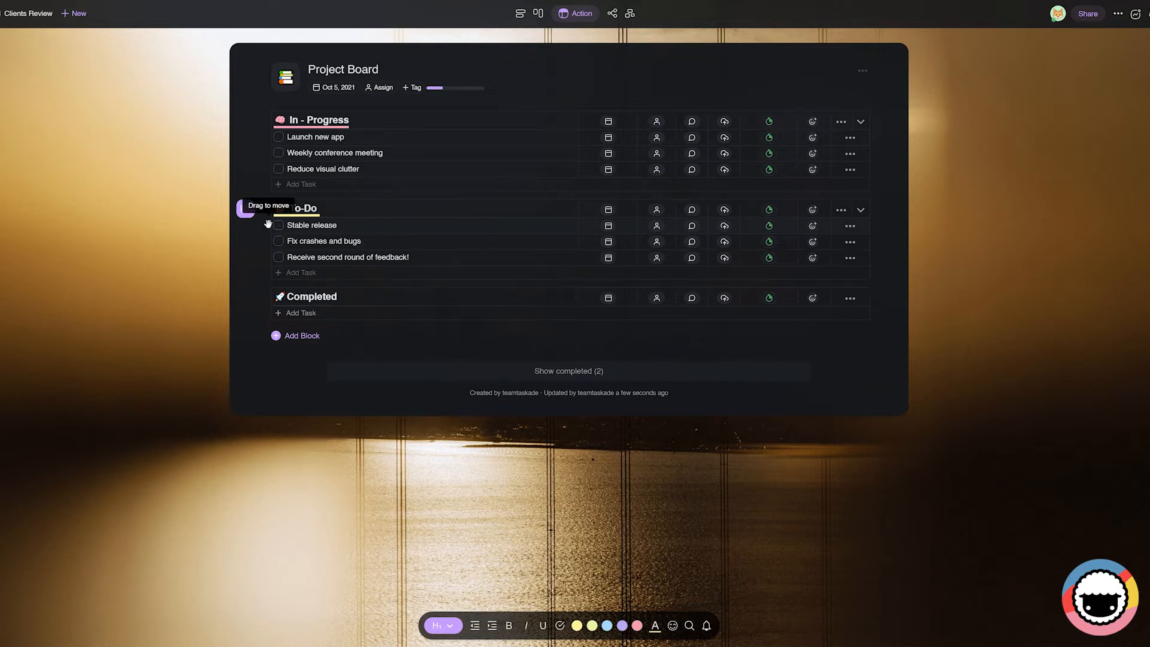
{"action": "left_click_drag", "start_coordinate": [278, 225], "coordinate": [308, 297]}
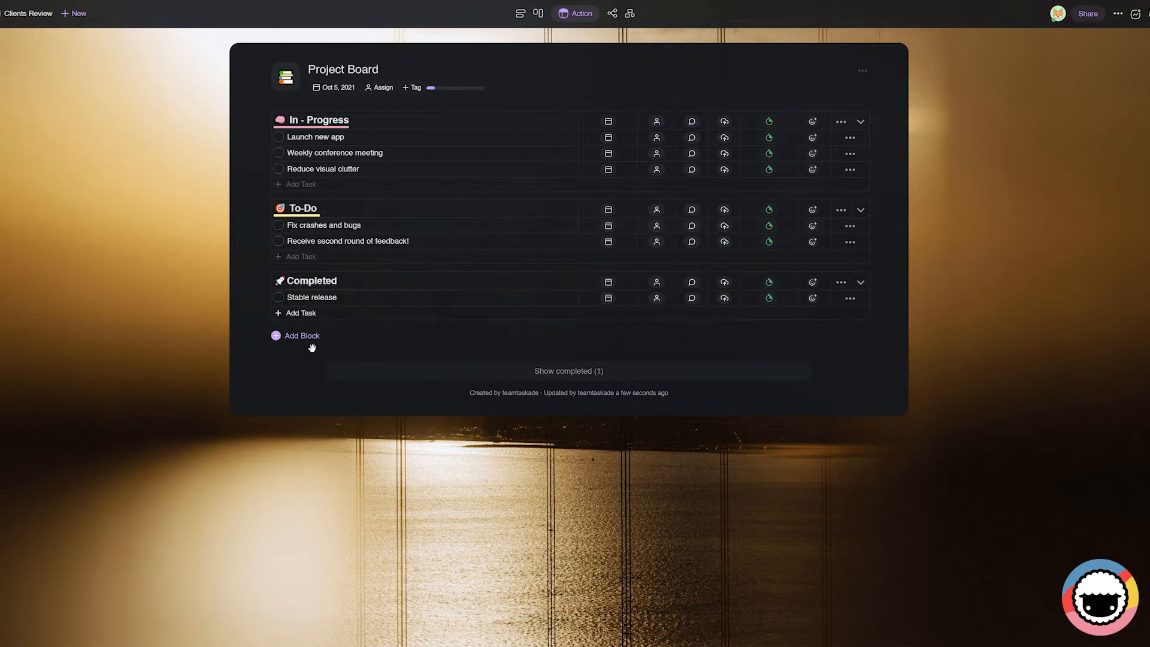
{"action": "left_click", "coordinate": [278, 137]}
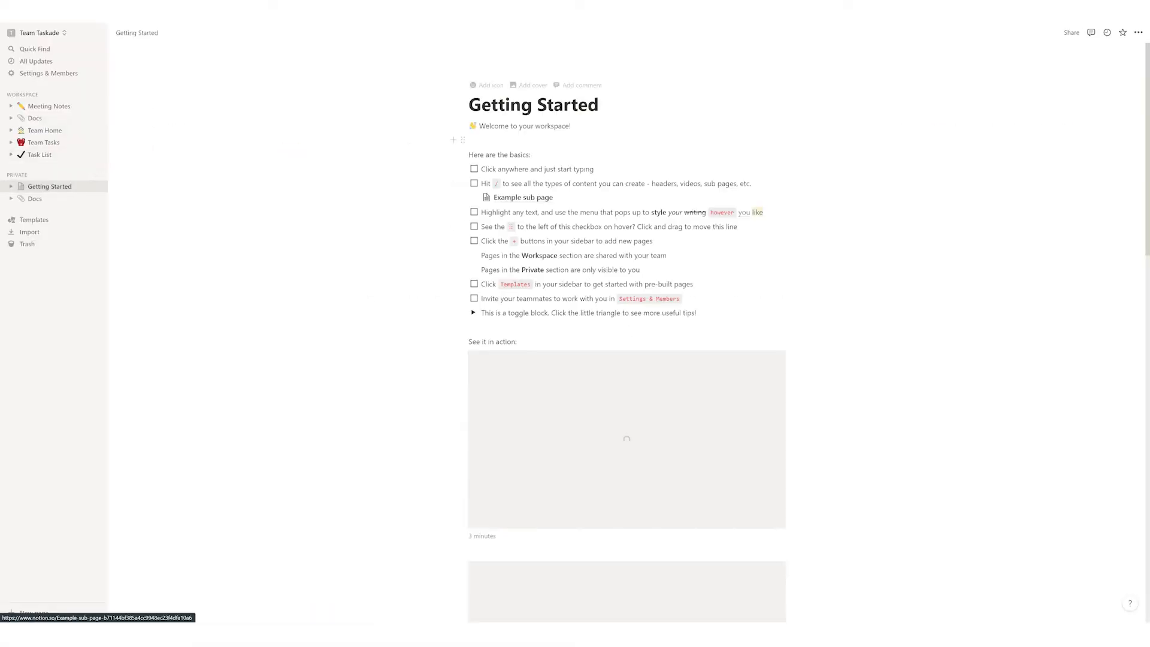
{"action": "scroll", "scroll_direction": "down", "scroll_amount": 3}
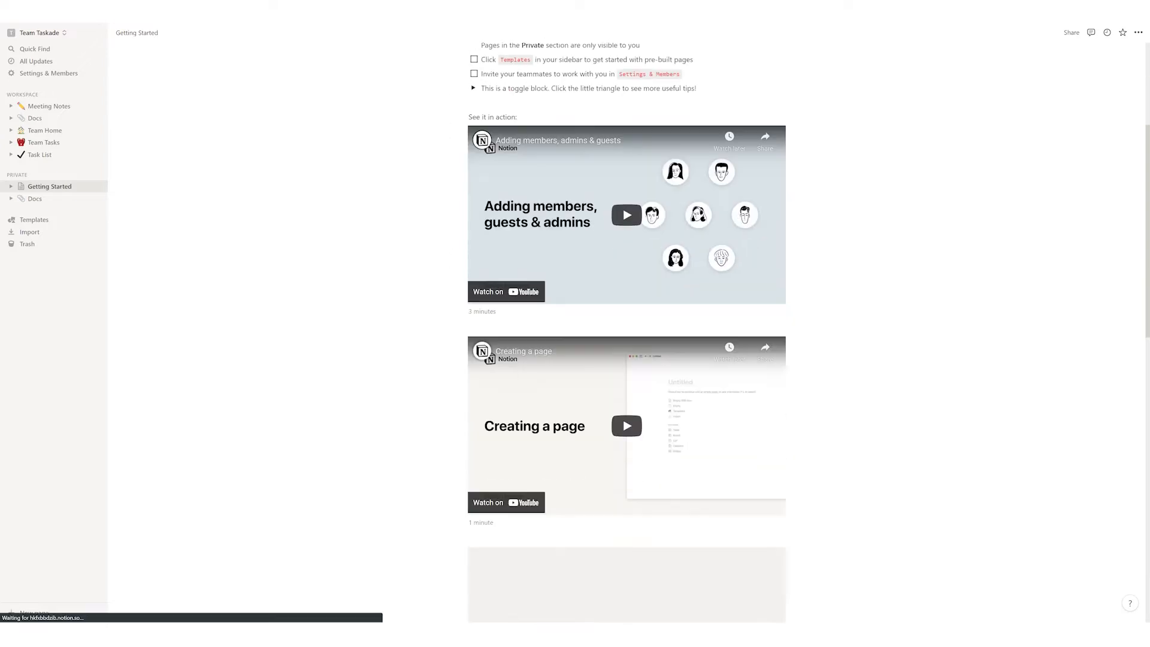
{"action": "scroll", "scroll_direction": "down", "scroll_amount": 3}
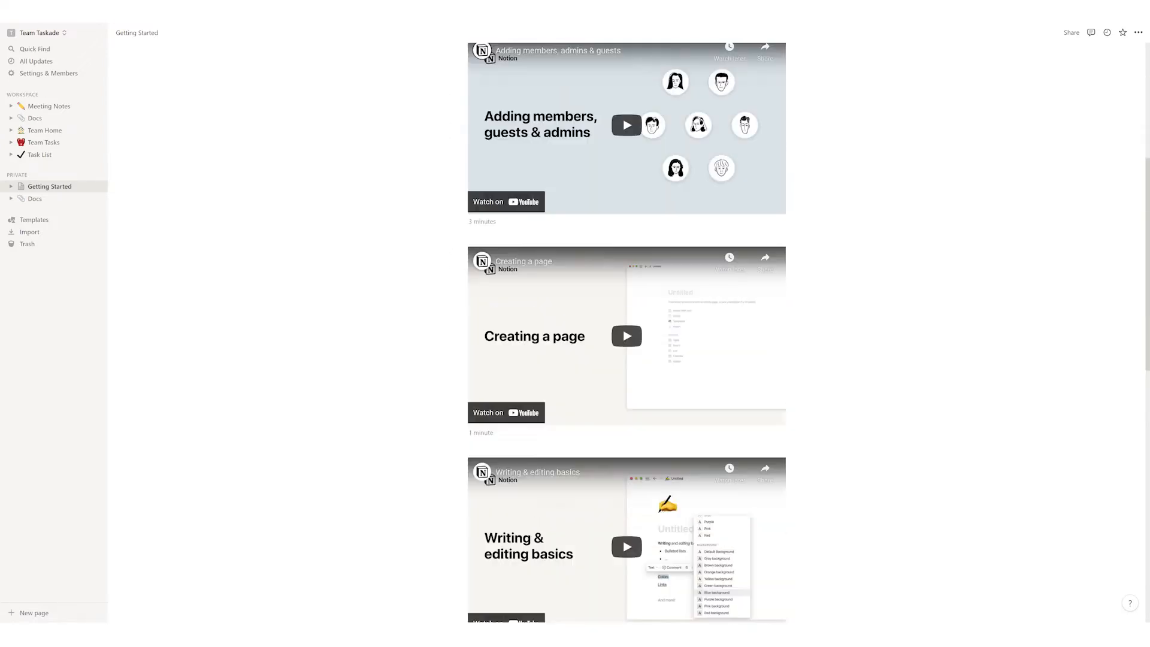
{"action": "left_click", "coordinate": [34, 118]}
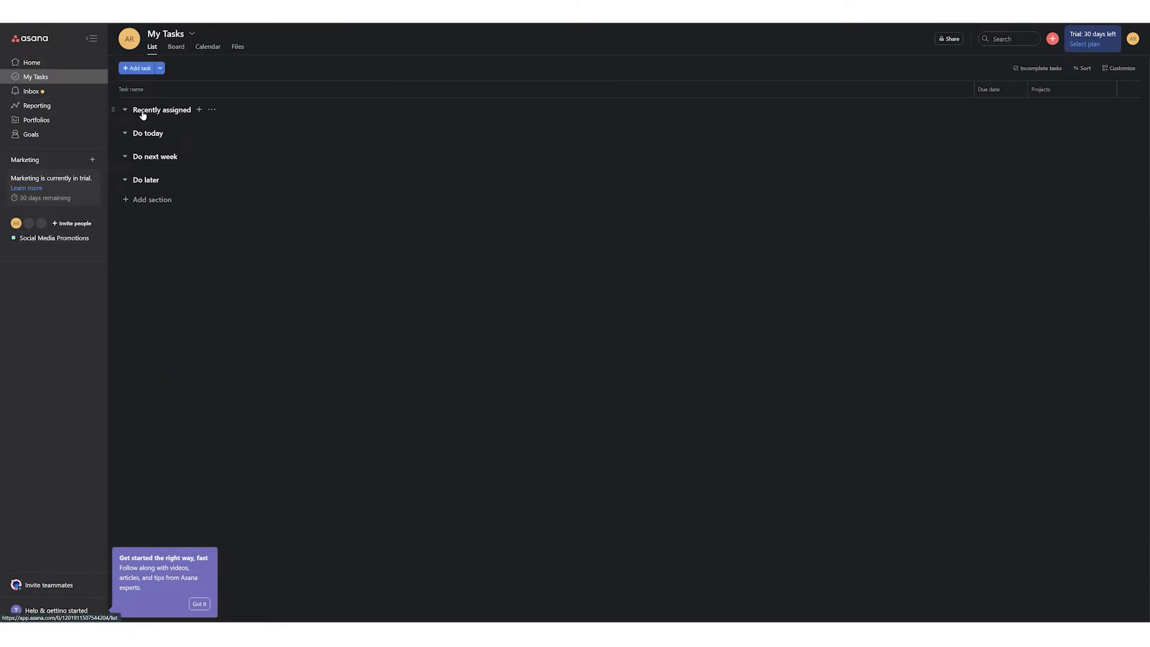
{"action": "mouse_move", "coordinate": [37, 109]}
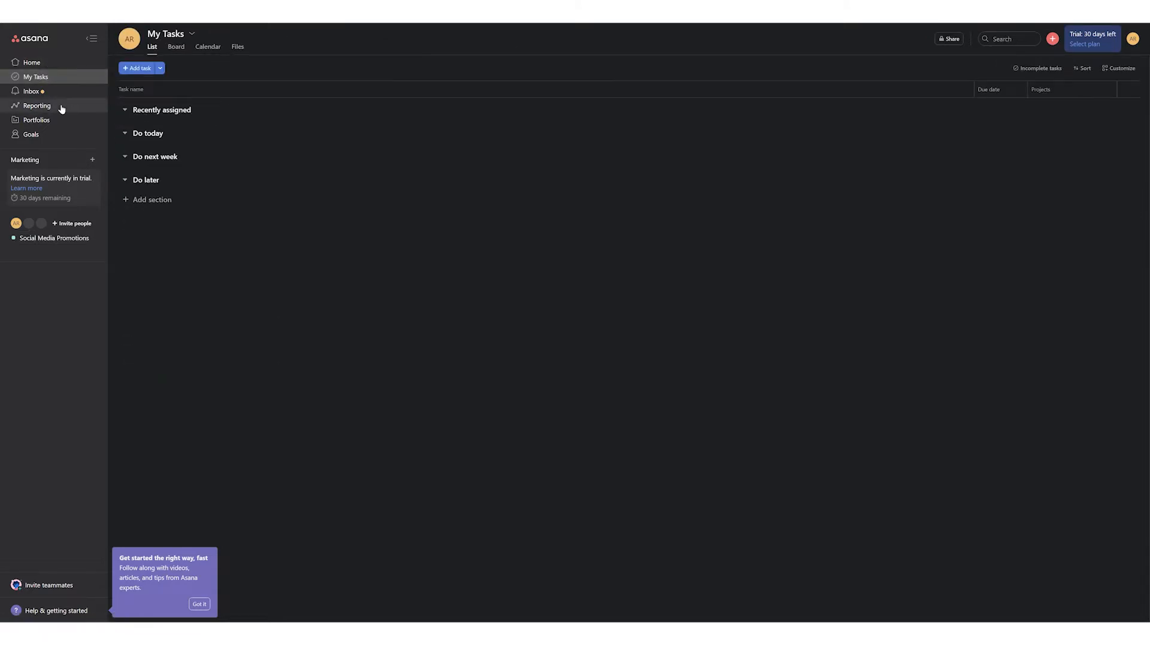
{"action": "left_click", "coordinate": [24, 160]}
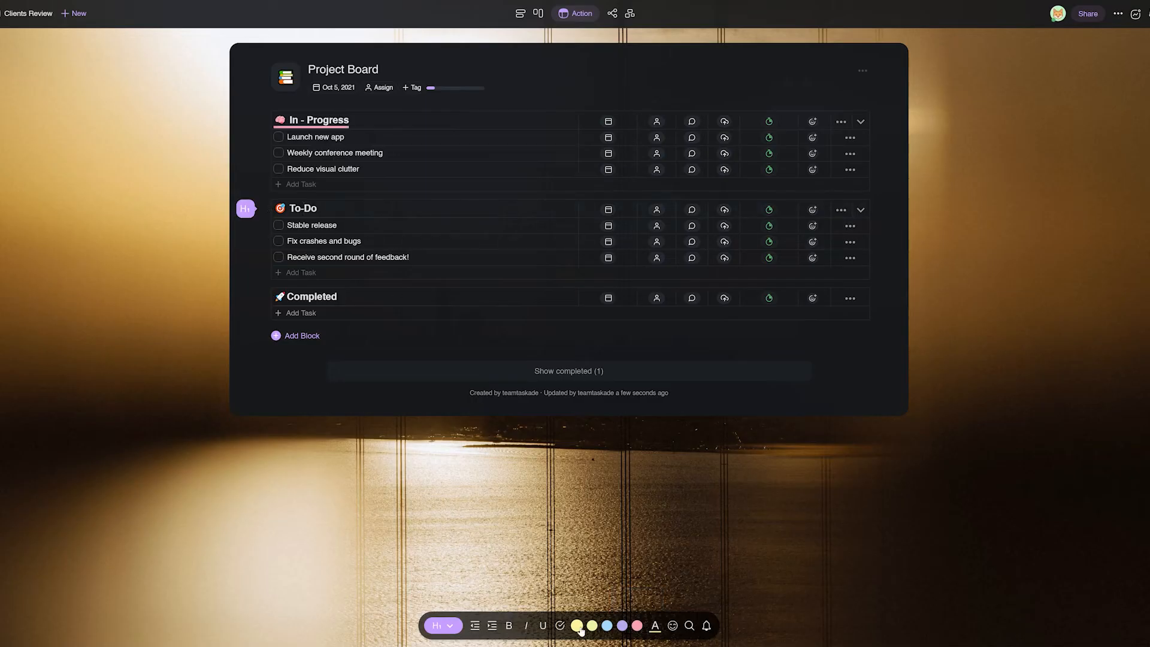
Step: Open the Clients Review Project Board and set Action view as the default view
{"action": "left_click", "coordinate": [278, 225]}
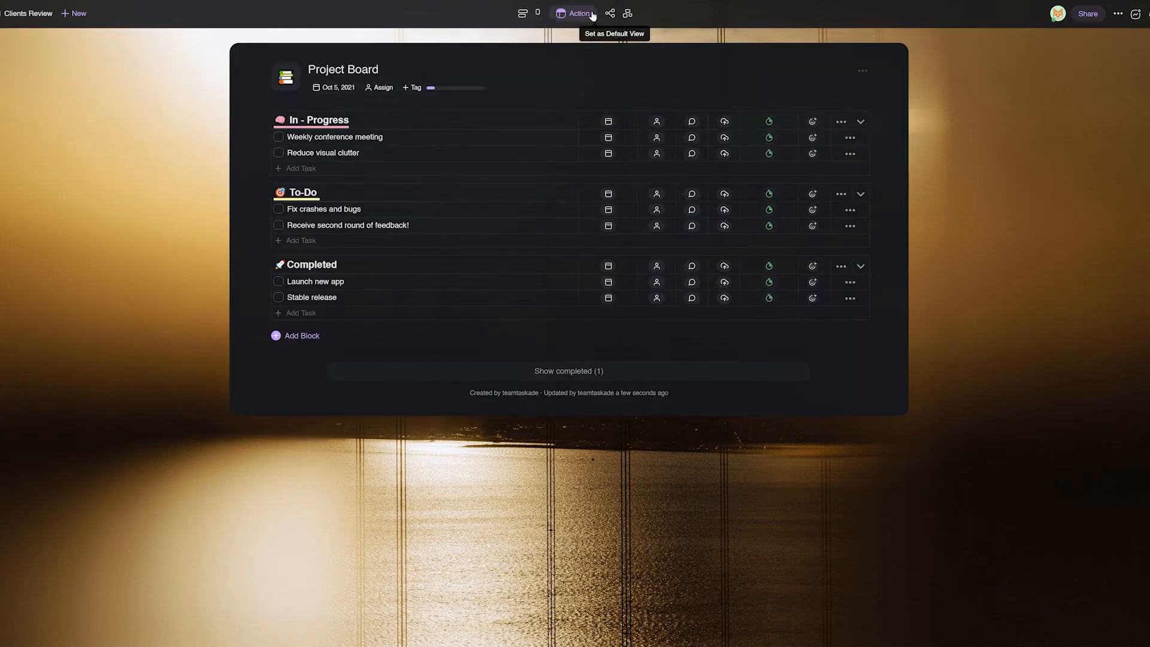
{"action": "left_click", "coordinate": [628, 13]}
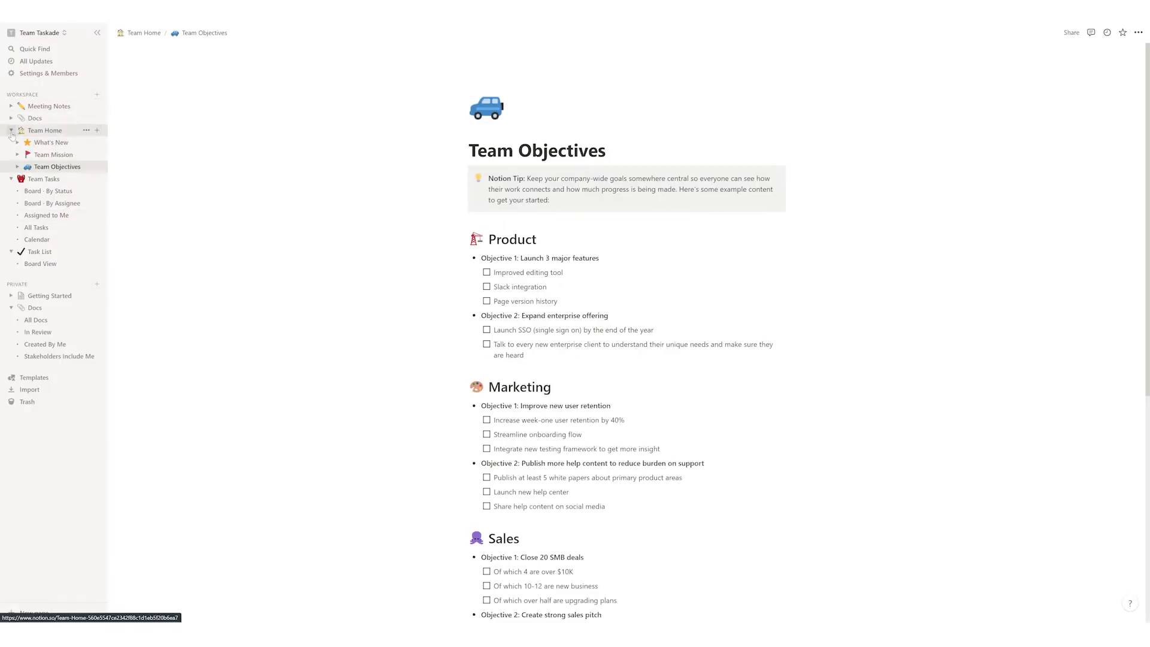
Step: Add a new Notion page from the sidebar and type 'Start from scrat' as its title
{"action": "left_click", "coordinate": [10, 130]}
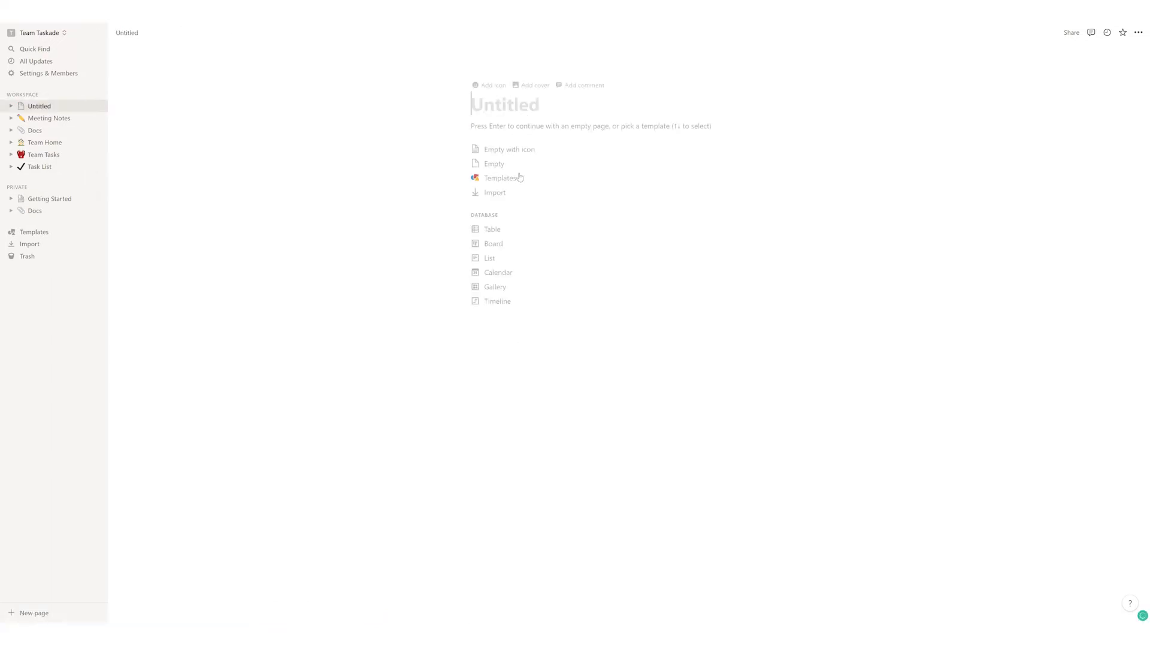
{"action": "type", "text": "Start from scrat"}
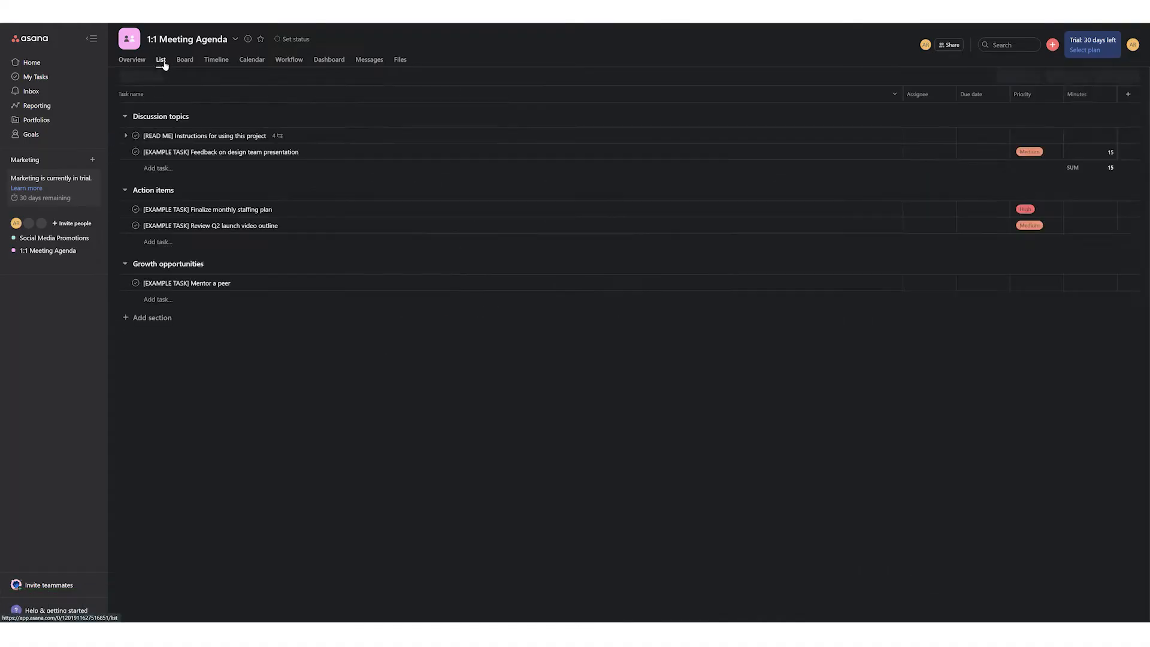
Step: Switch the 1:1 Meeting Agenda project to Timeline view, then Calendar view
{"action": "left_click", "coordinate": [216, 59]}
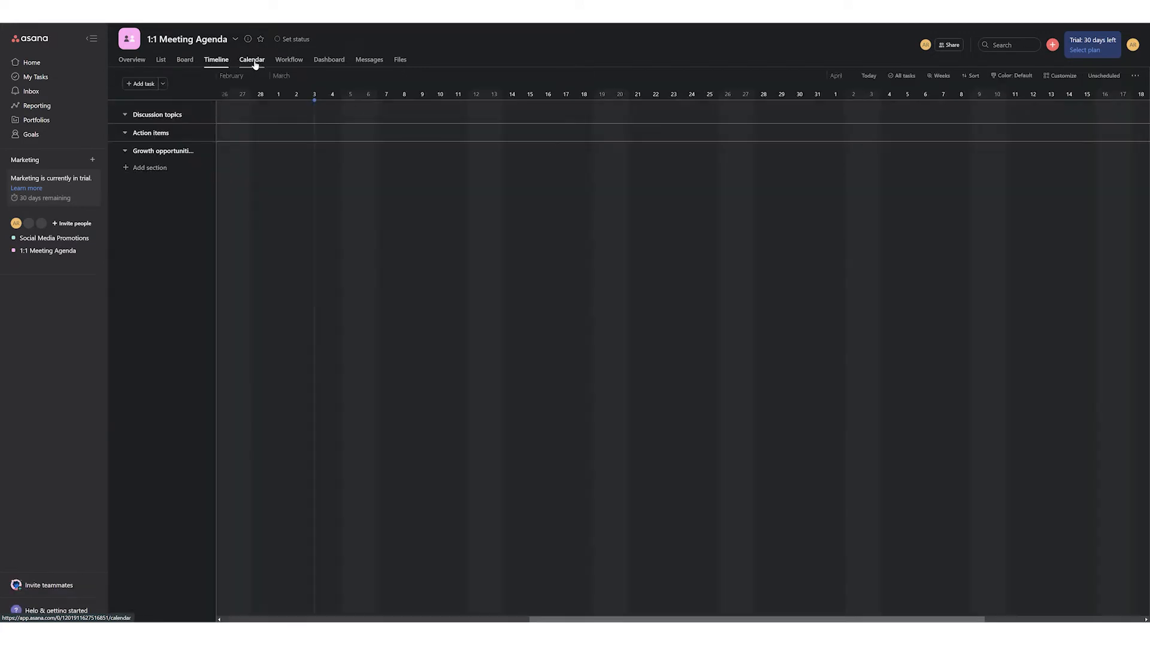
{"action": "left_click", "coordinate": [131, 60]}
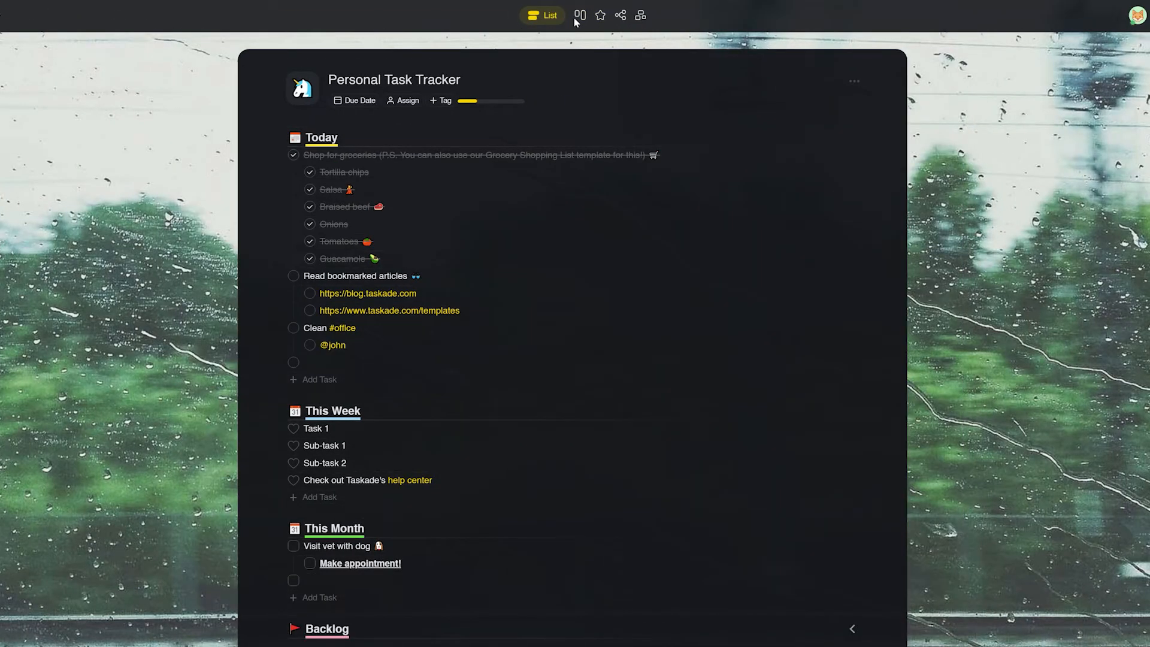
Step: Switch the Personal Task Tracker to Board view, then to Action view
{"action": "left_click", "coordinate": [562, 15]}
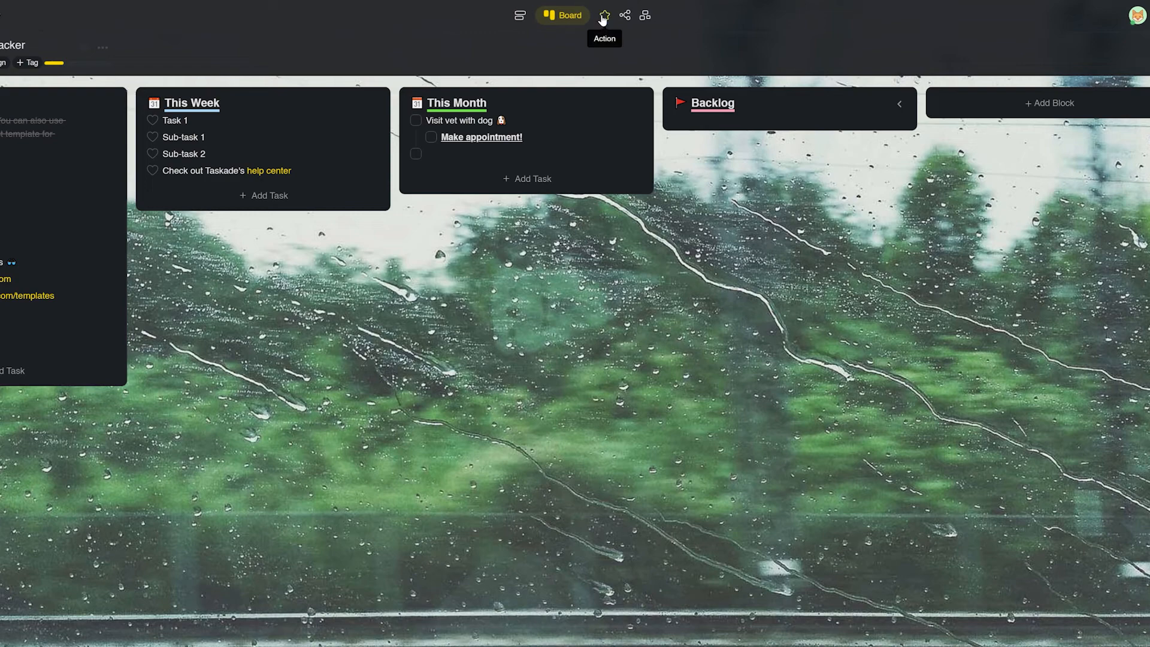
{"action": "left_click", "coordinate": [583, 13]}
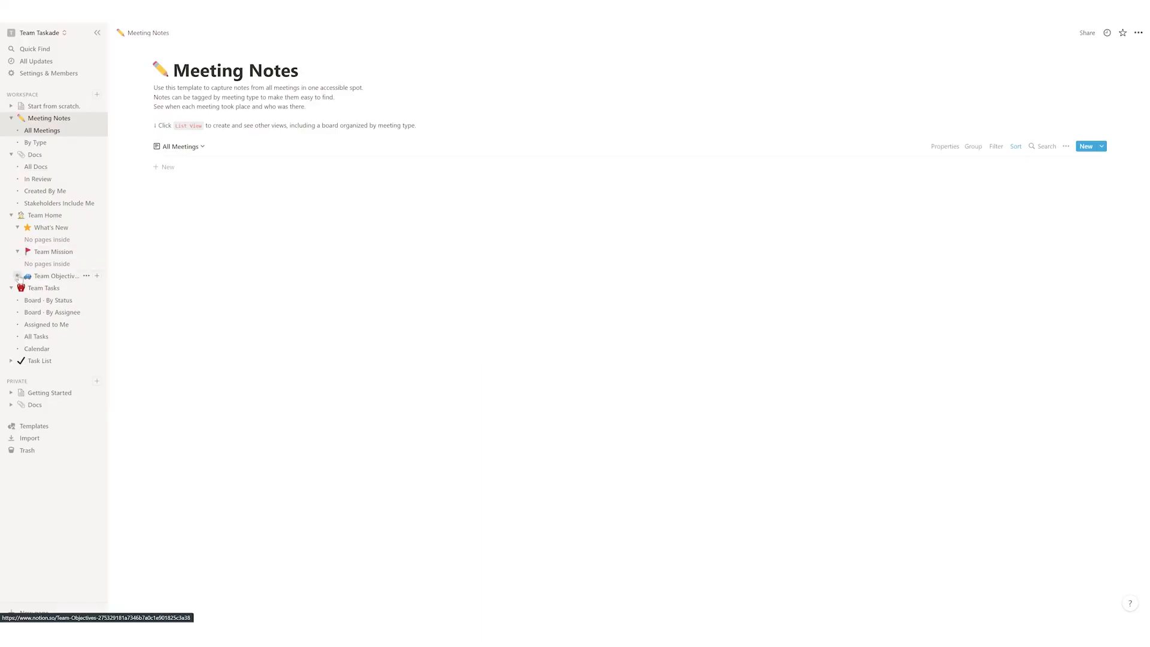
Step: Open the Task List board and the options menu on the 'Take Fig on a walk' card
{"action": "left_click", "coordinate": [39, 360]}
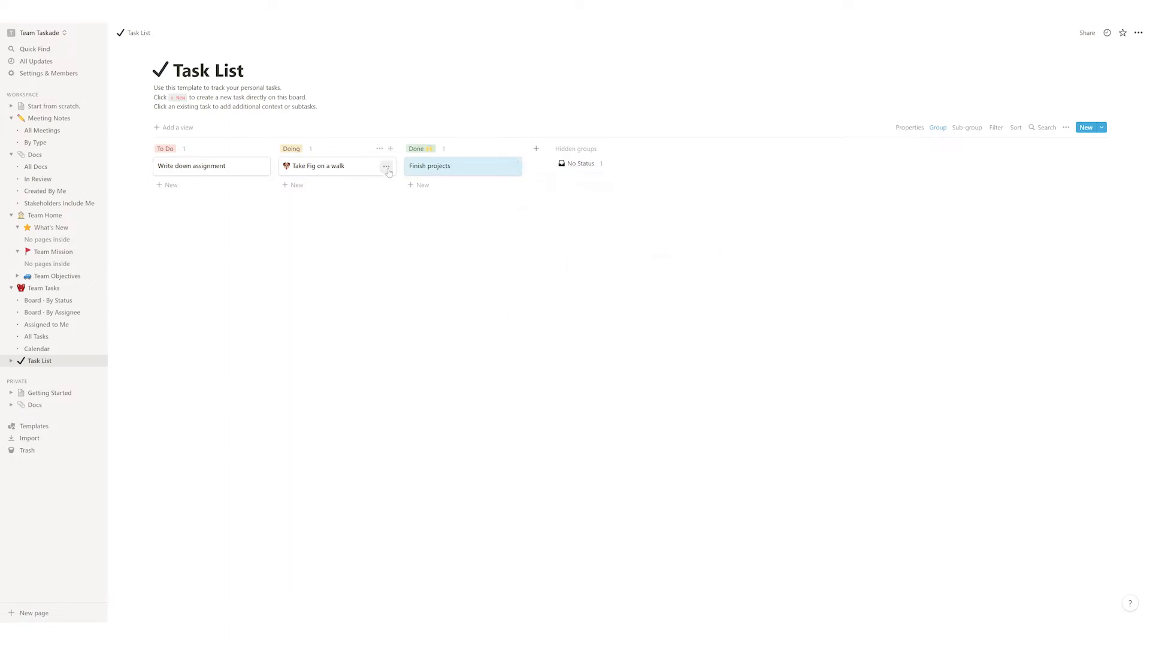
{"action": "left_click", "coordinate": [387, 166]}
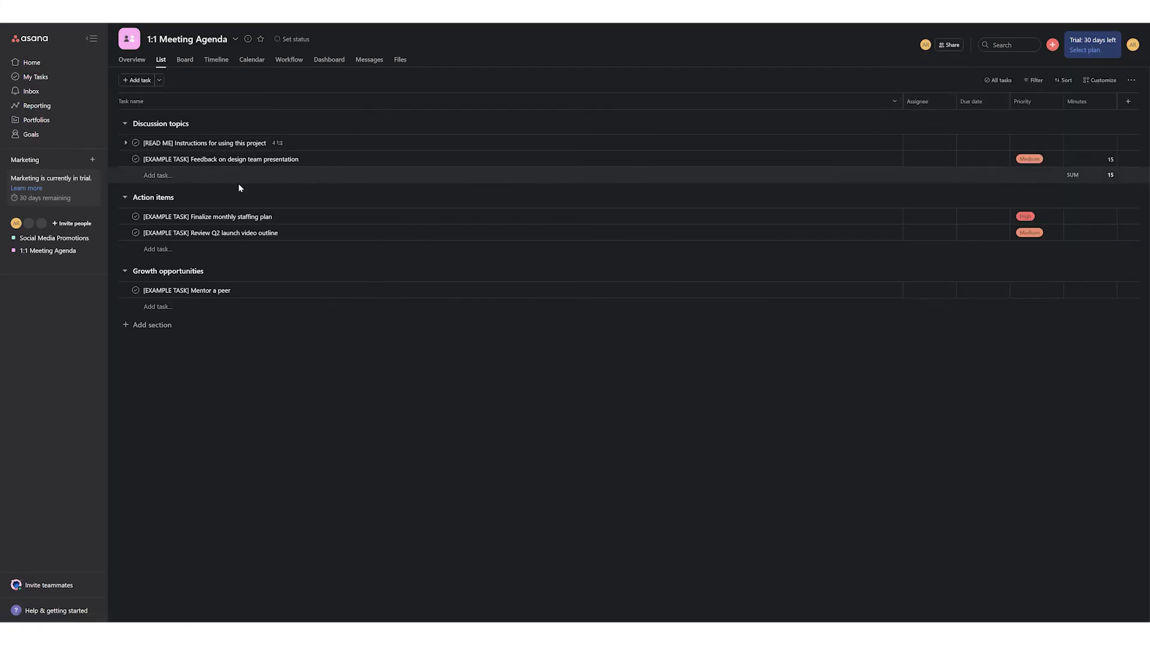
Step: Move the 'Mentor a peer' task into the Discussion topics section from its details pane
{"action": "left_click", "coordinate": [949, 45]}
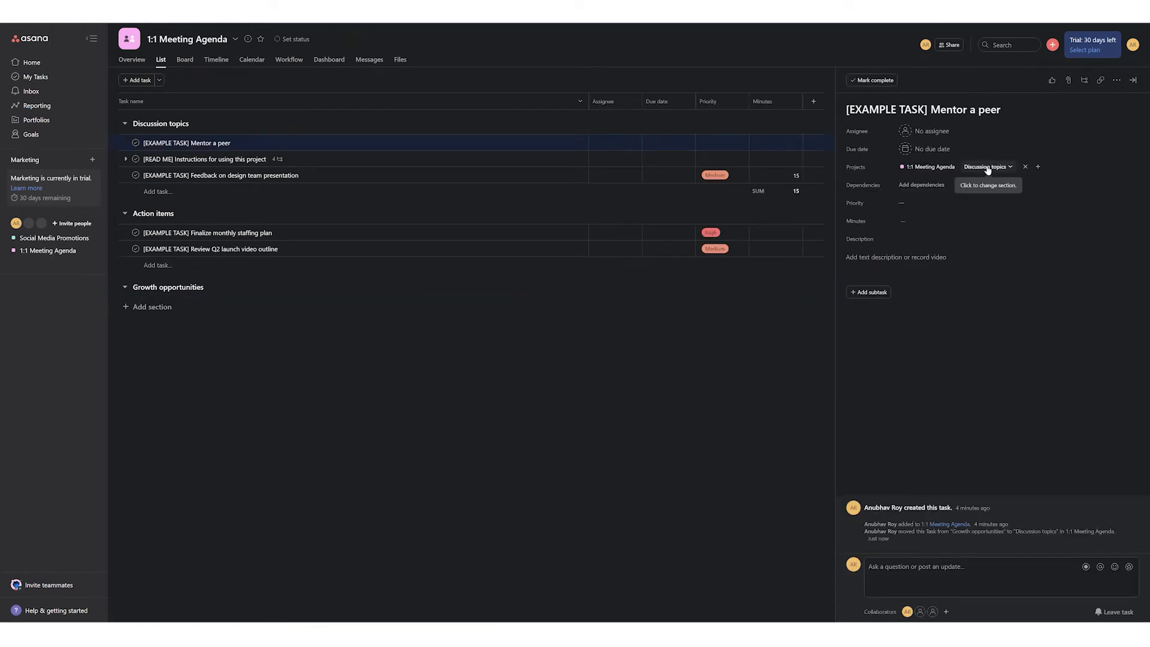
{"action": "left_click", "coordinate": [930, 148]}
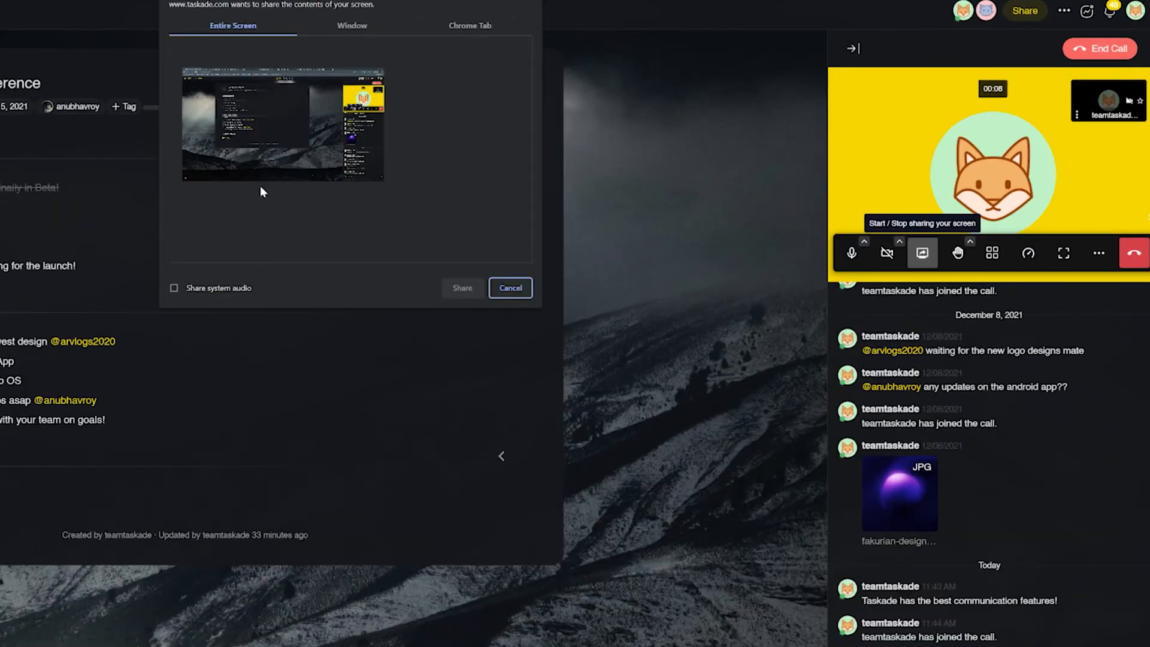
Step: Share the entire screen in the Taskade video call
{"action": "left_click", "coordinate": [462, 288]}
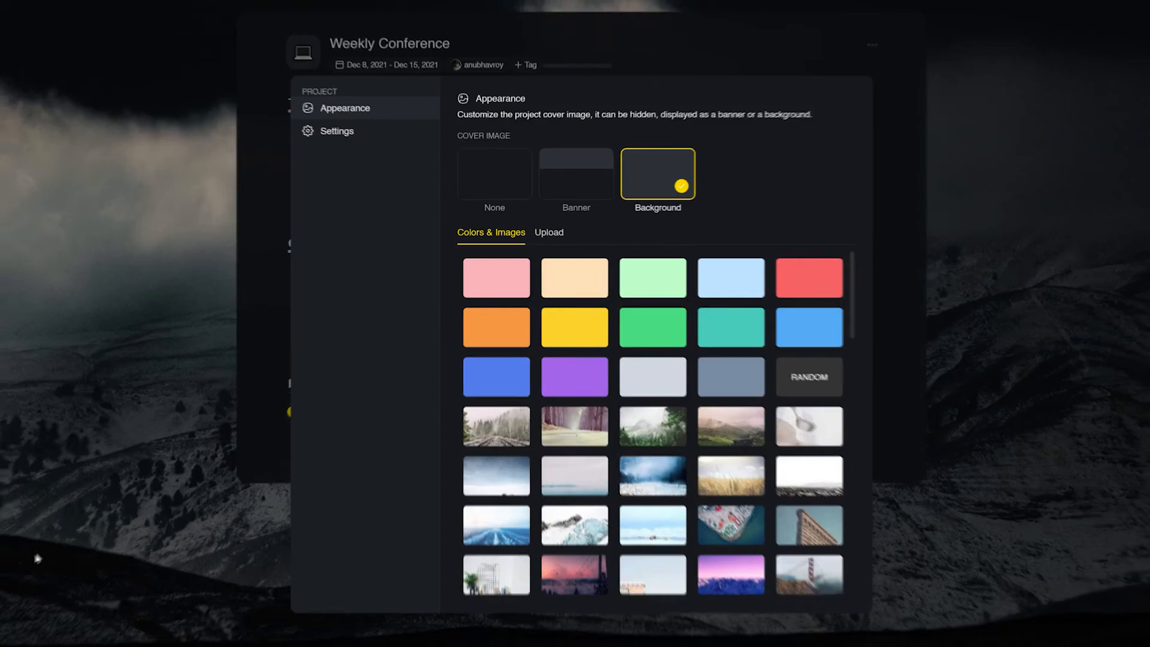
Step: Close the Weekly Conference Appearance panel with the cover image shown as background
{"action": "left_click", "coordinate": [576, 174]}
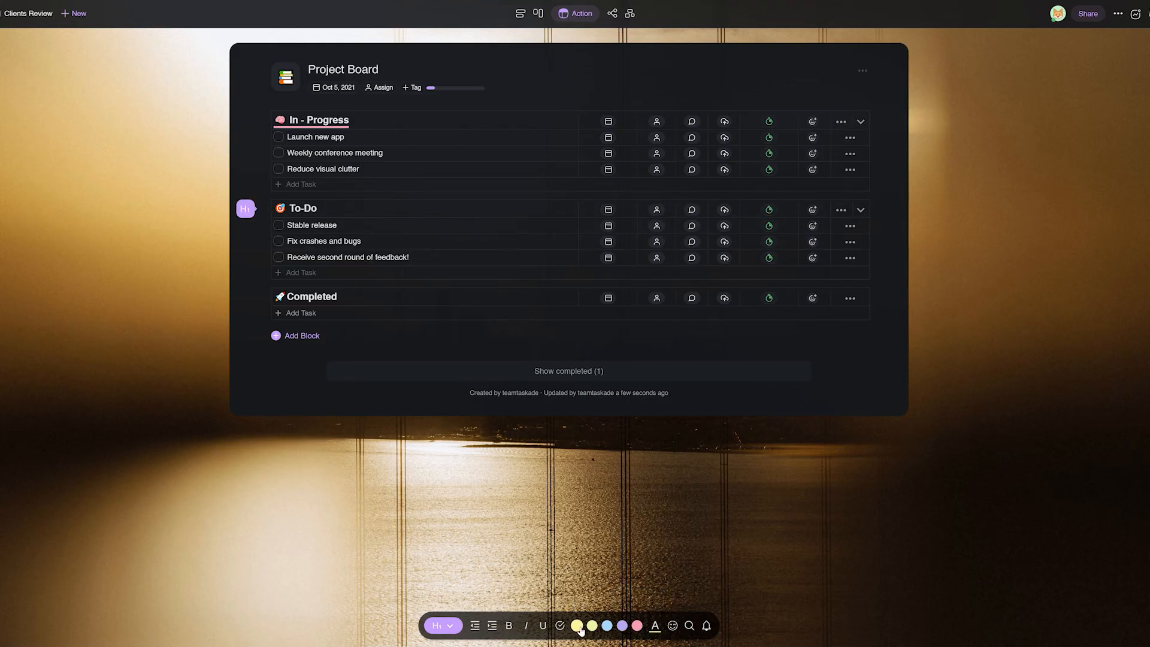
Step: Check off 'Stable release' and 'Fix crashes and bugs' in the To-Do block
{"action": "left_click", "coordinate": [279, 225]}
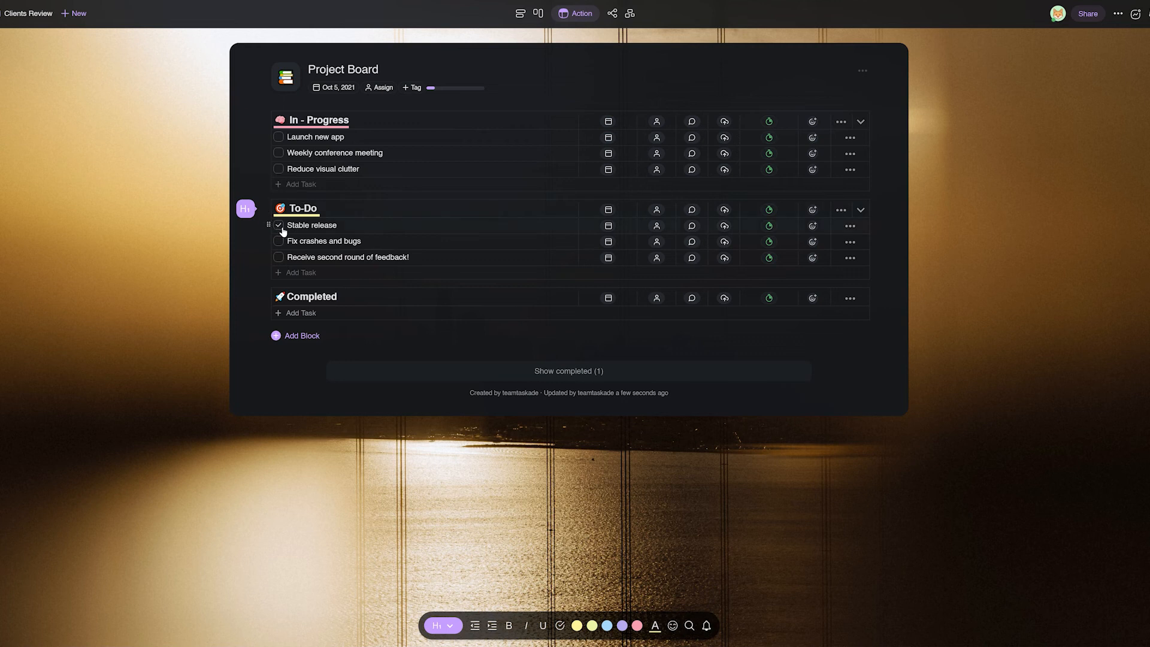
{"action": "left_click", "coordinate": [279, 225]}
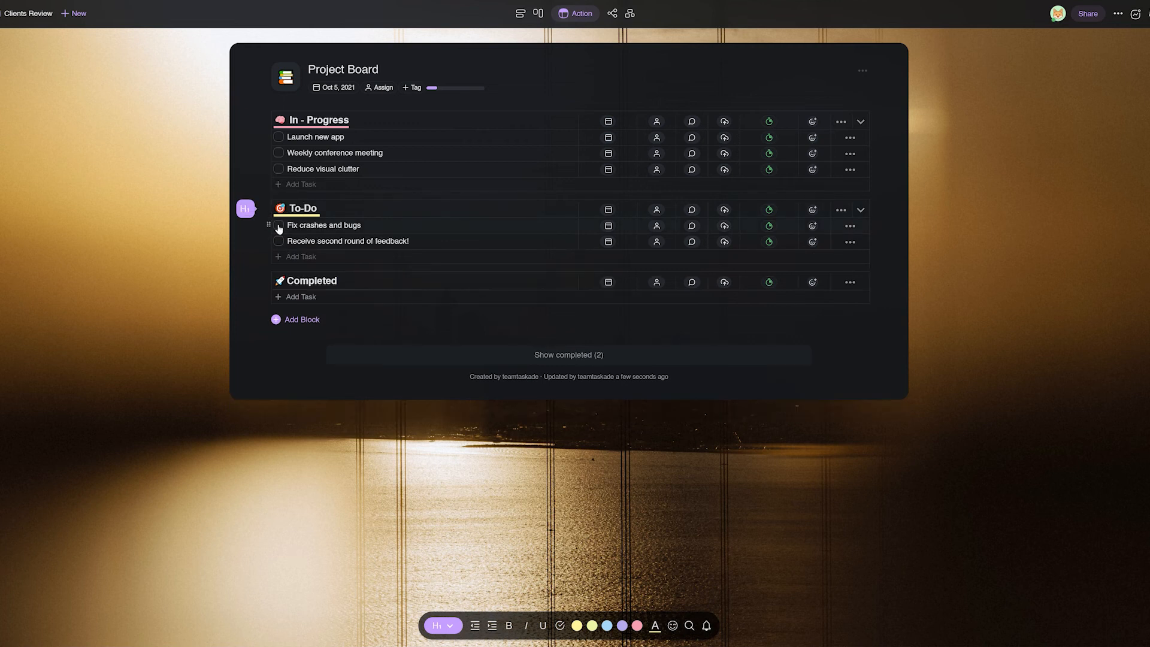
{"action": "left_click", "coordinate": [278, 225]}
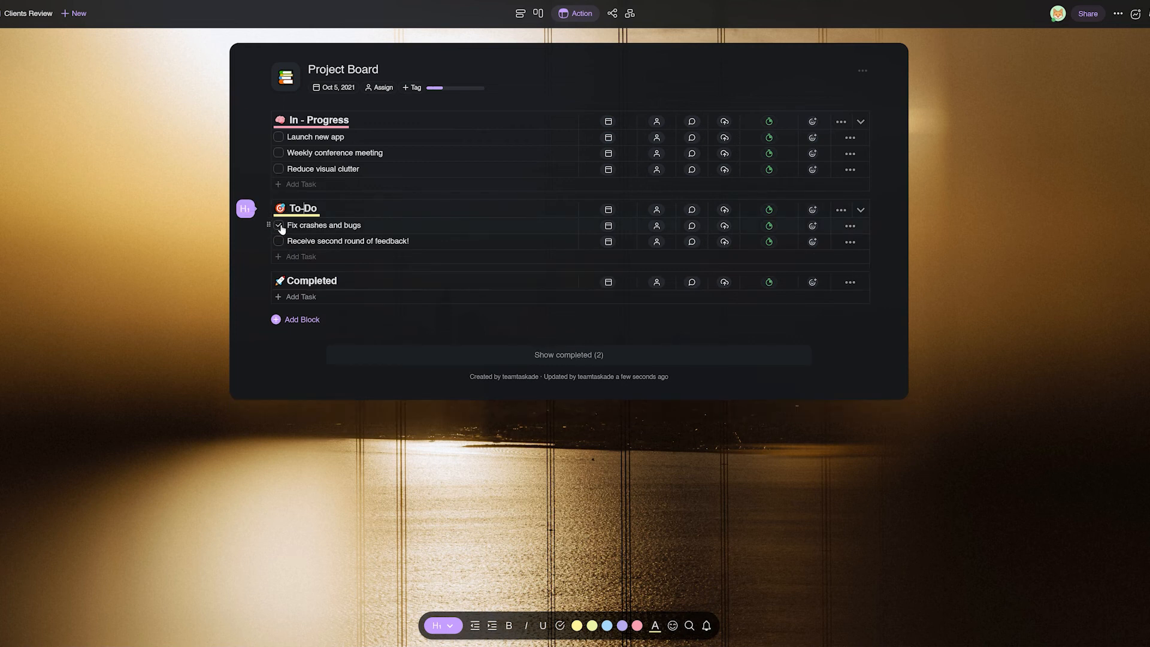